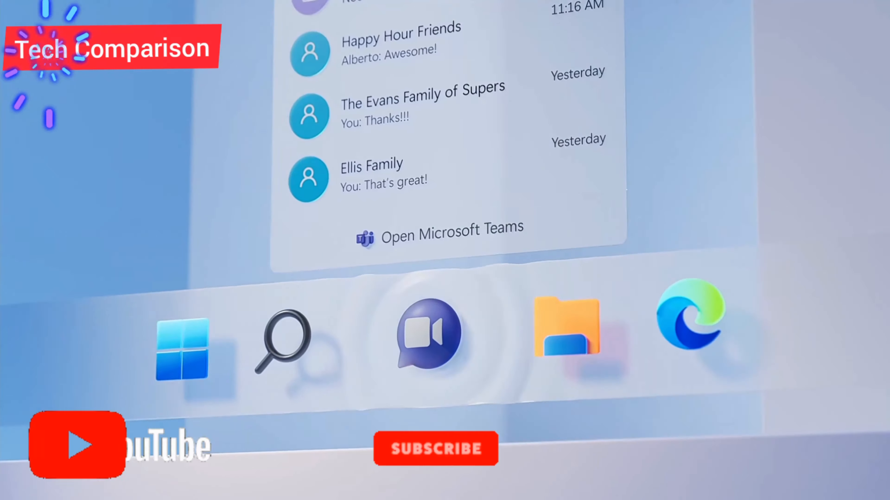
Close the Widgets panel and show the Start menu's pinned apps and recommended files
{"action": "left_click", "coordinate": [691, 326]}
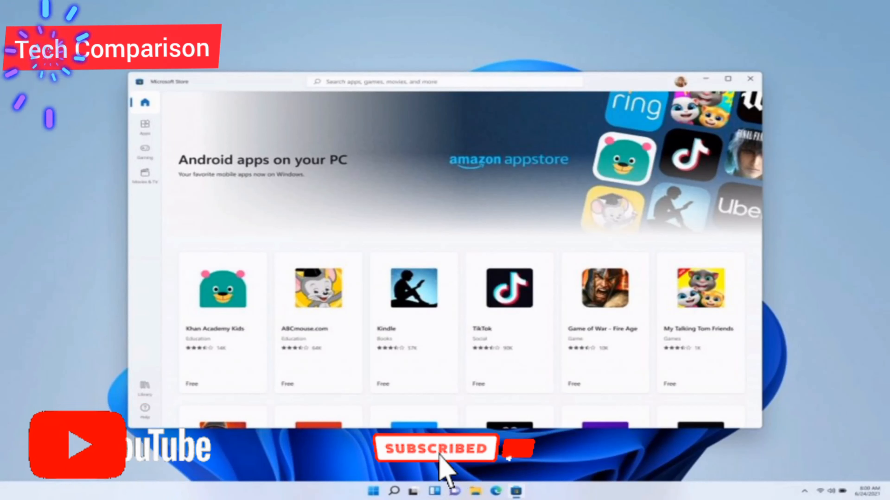
{"action": "left_click", "coordinate": [372, 491]}
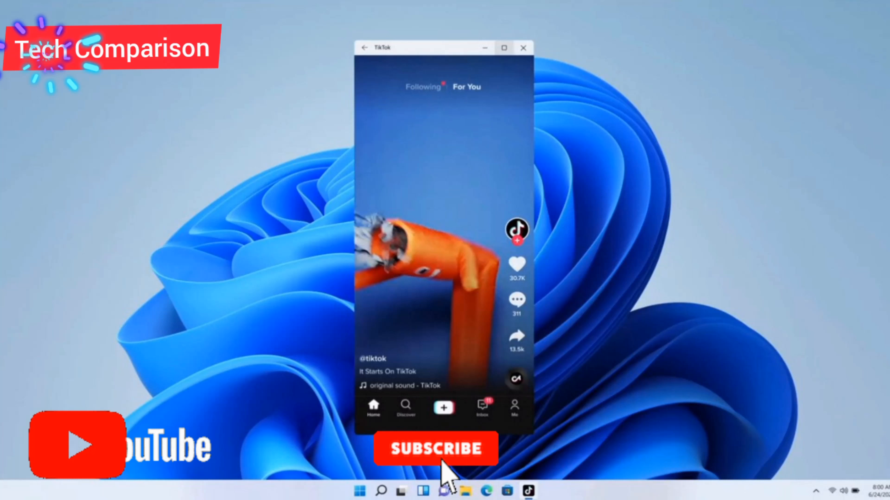
{"action": "left_click", "coordinate": [435, 449]}
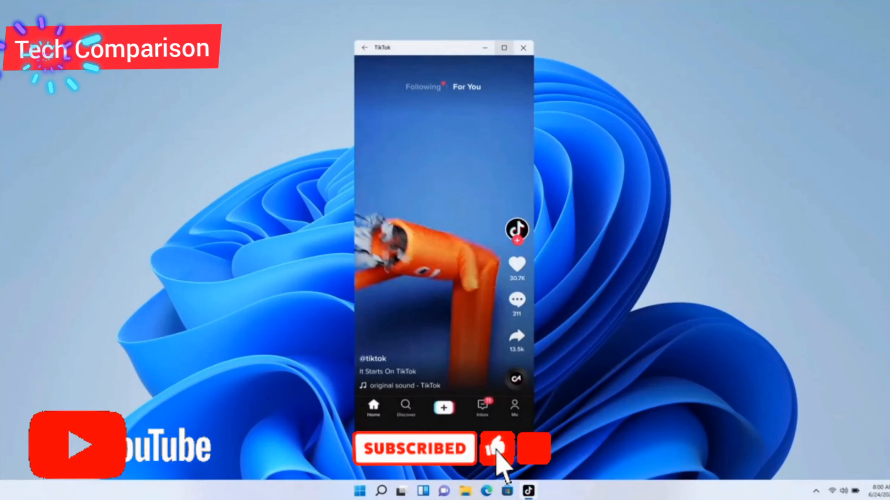
Toggle the Start menu from the taskbar again, returning to the widgets board
{"action": "left_click", "coordinate": [359, 491]}
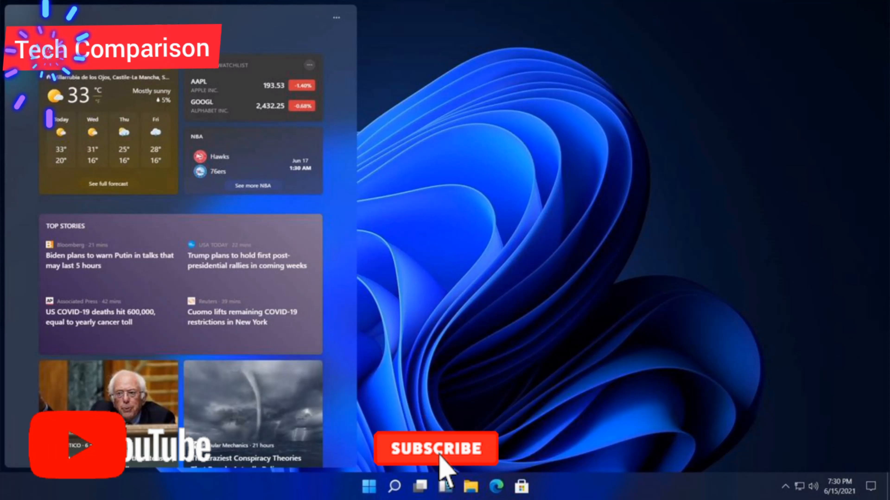
{"action": "left_click", "coordinate": [436, 449]}
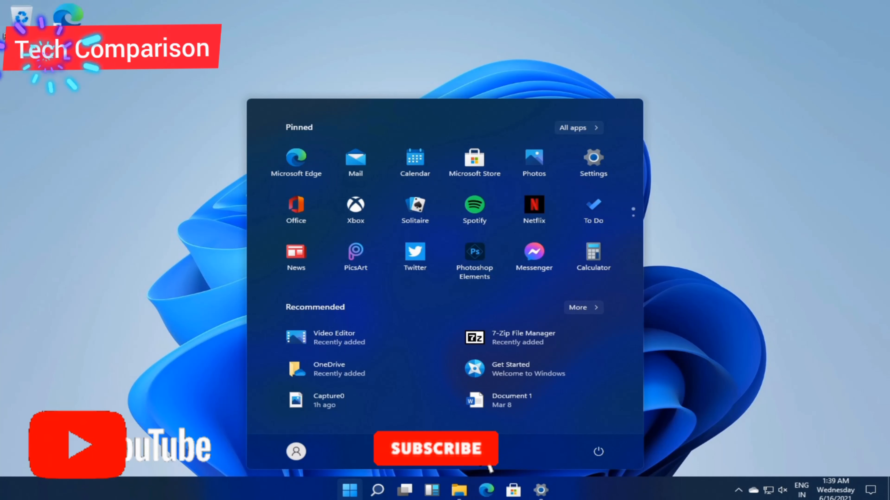
{"action": "left_click", "coordinate": [435, 449]}
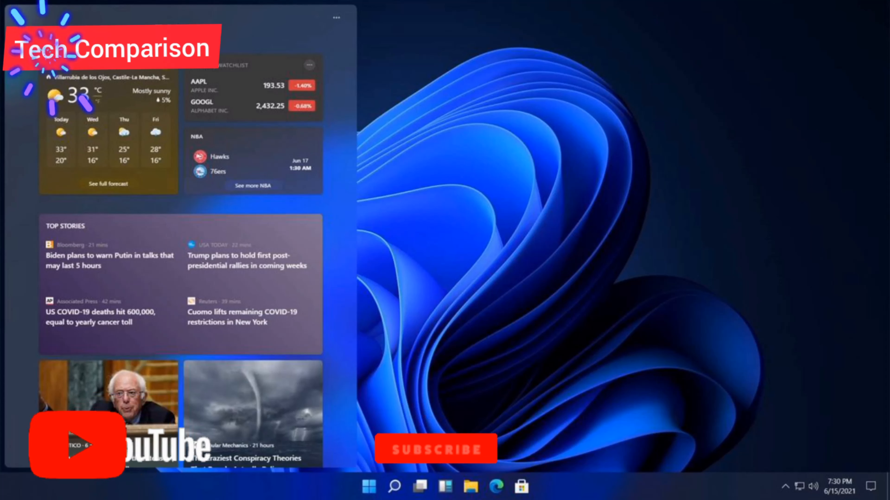
{"action": "left_click", "coordinate": [435, 449]}
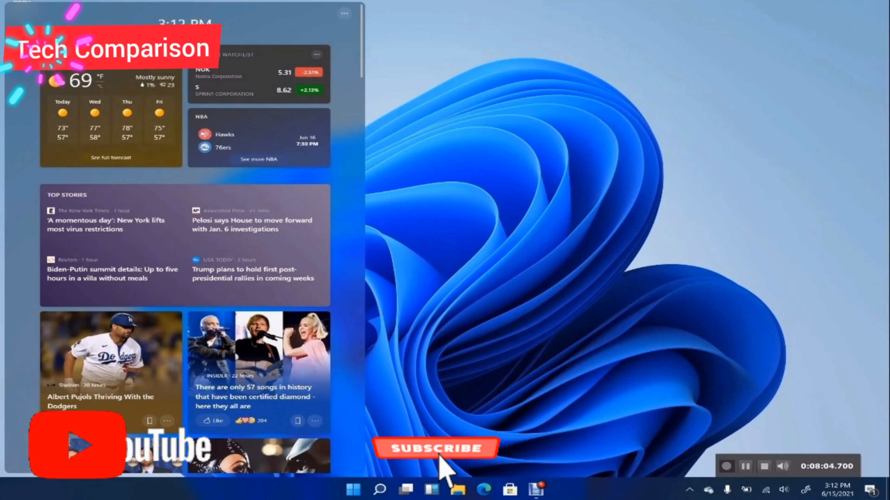
{"action": "left_click", "coordinate": [436, 449]}
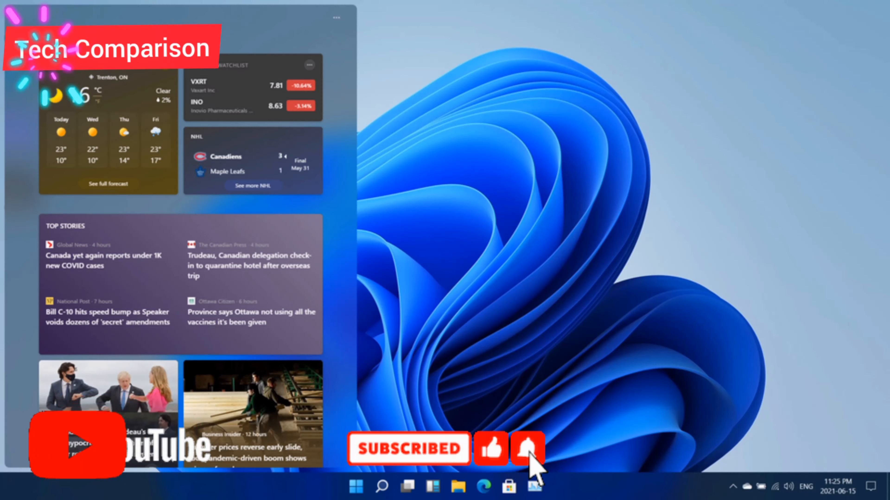